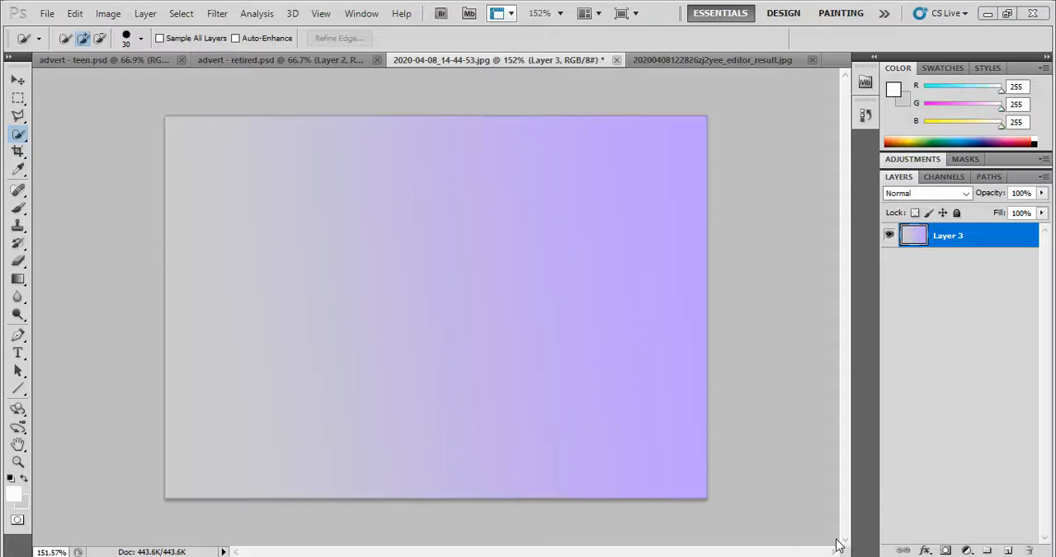
mouse_move(274, 64)
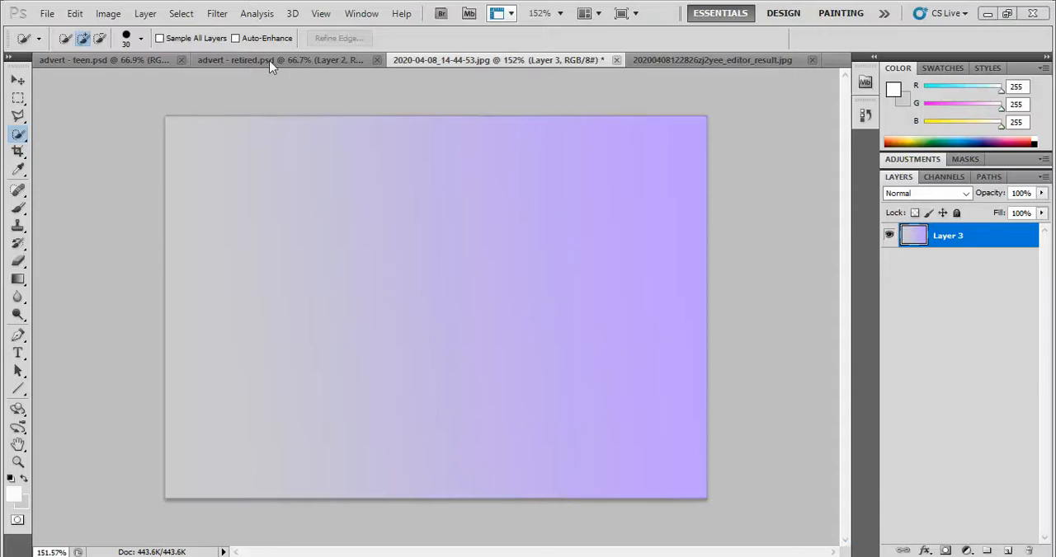
Step: Check the retired and teen listener adverts, then start a text layer on the canvas
click(272, 60)
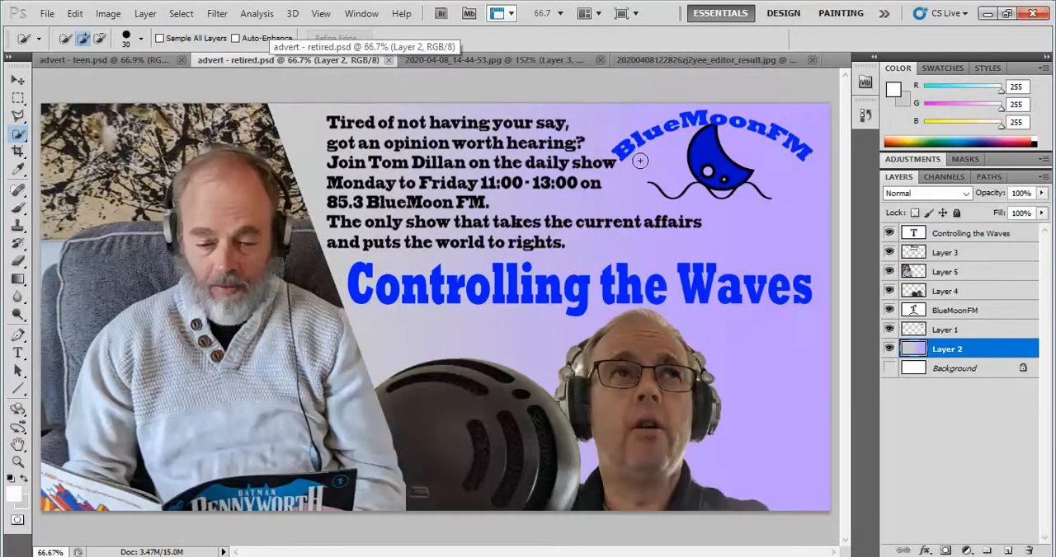
mouse_move(458, 277)
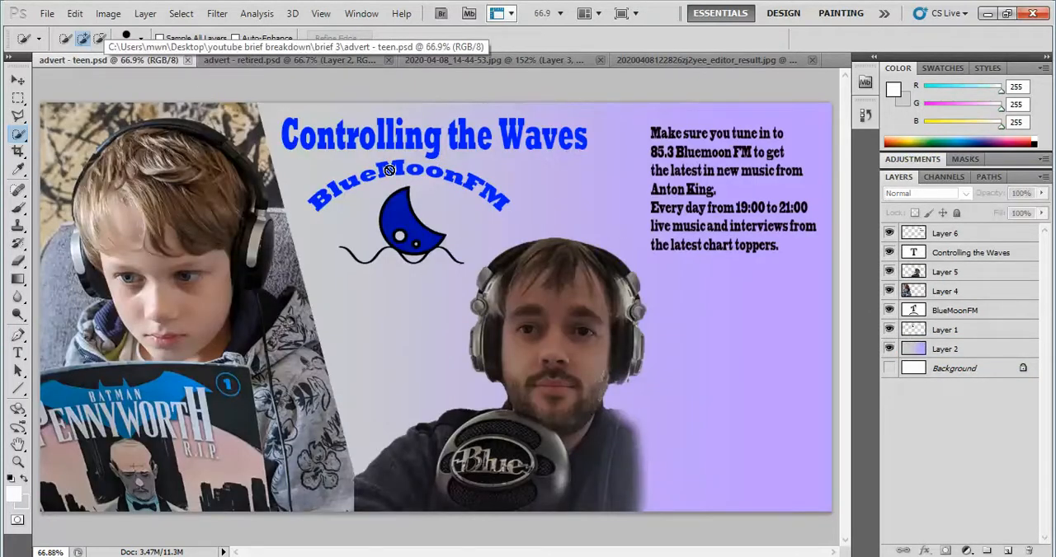
click(709, 59)
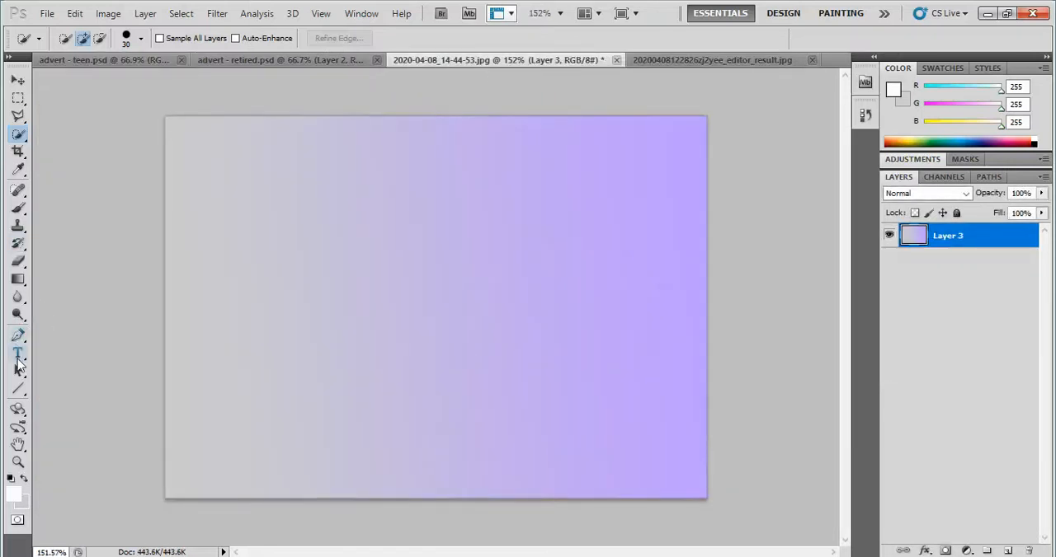
click(18, 354)
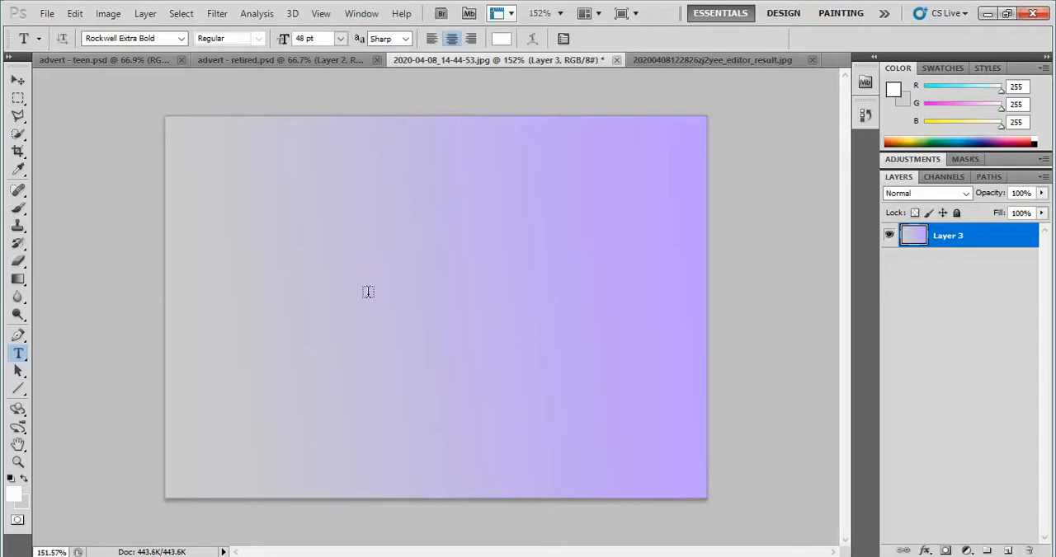
click(367, 293)
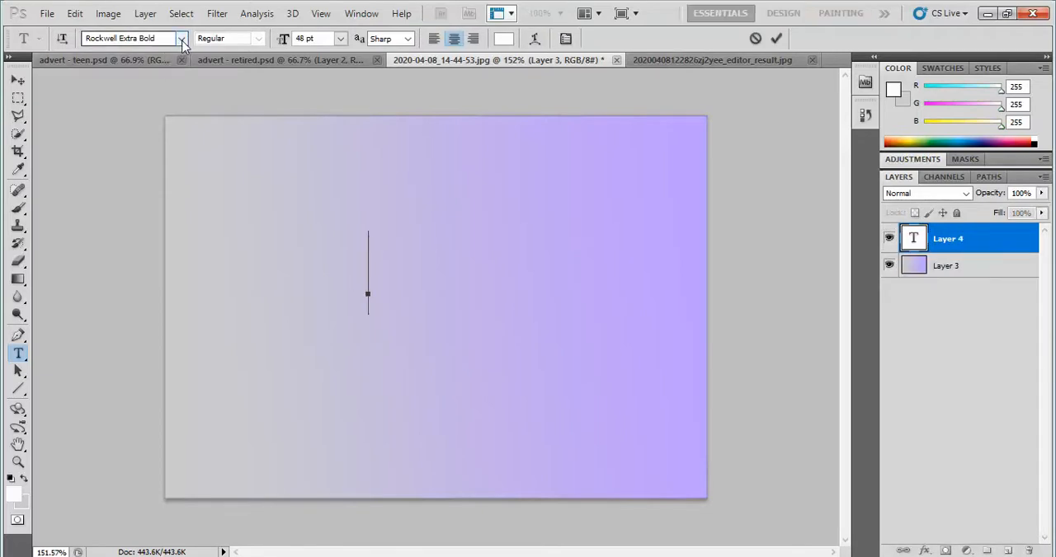
Step: Set the text to Rockwell Extra Bold with blue-violet colour #7144f1
click(178, 38)
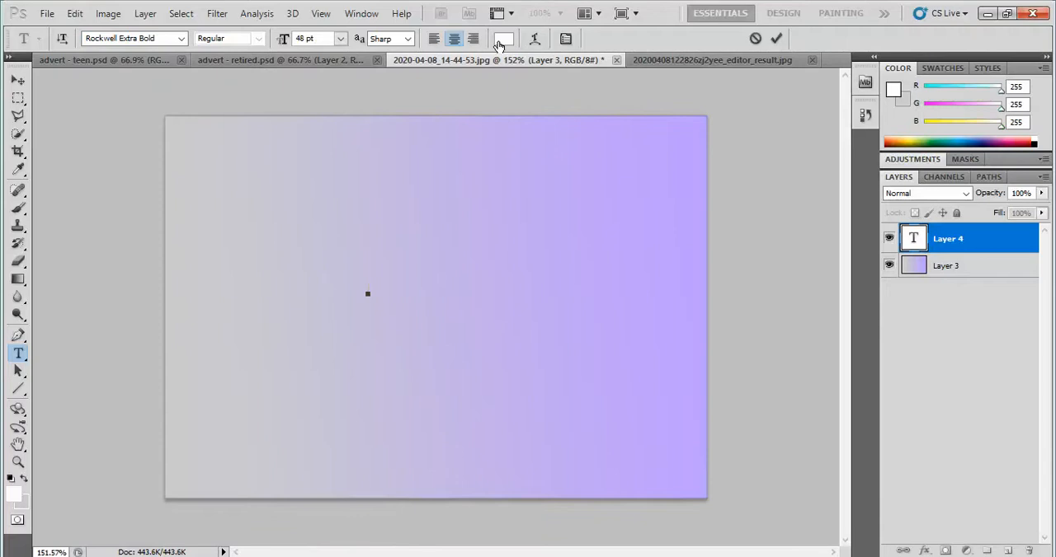
click(503, 38)
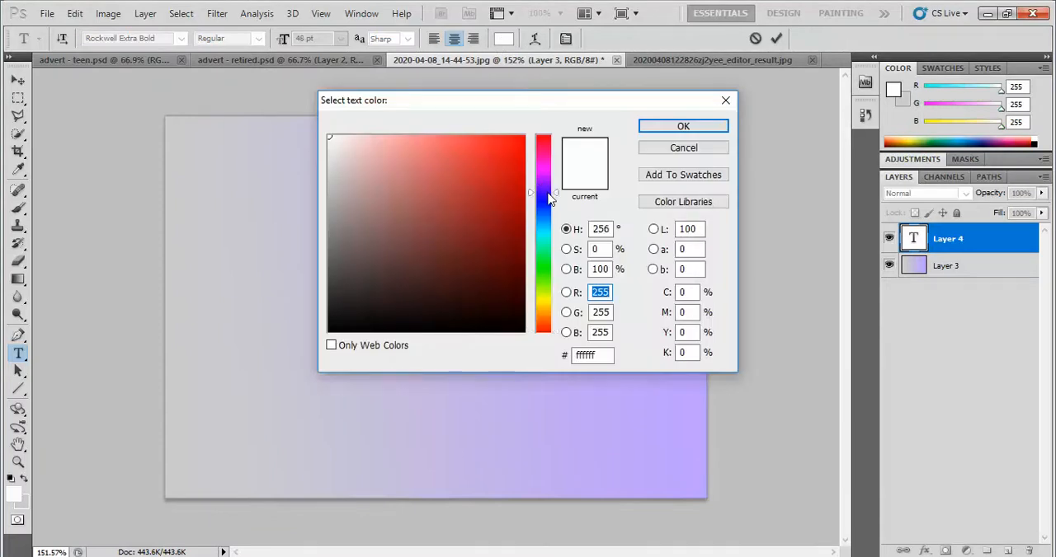
click(545, 192)
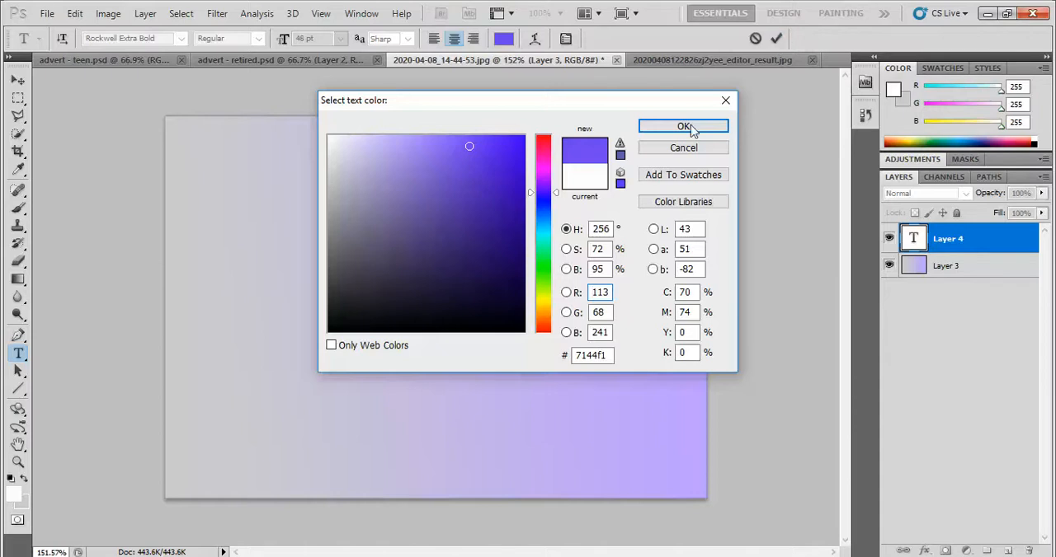
click(682, 127)
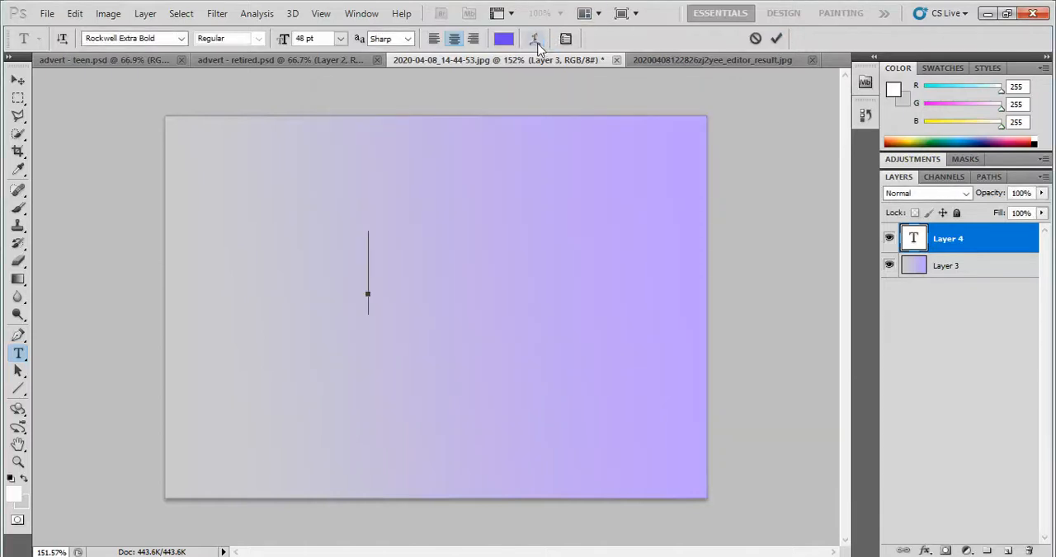
mouse_move(534, 39)
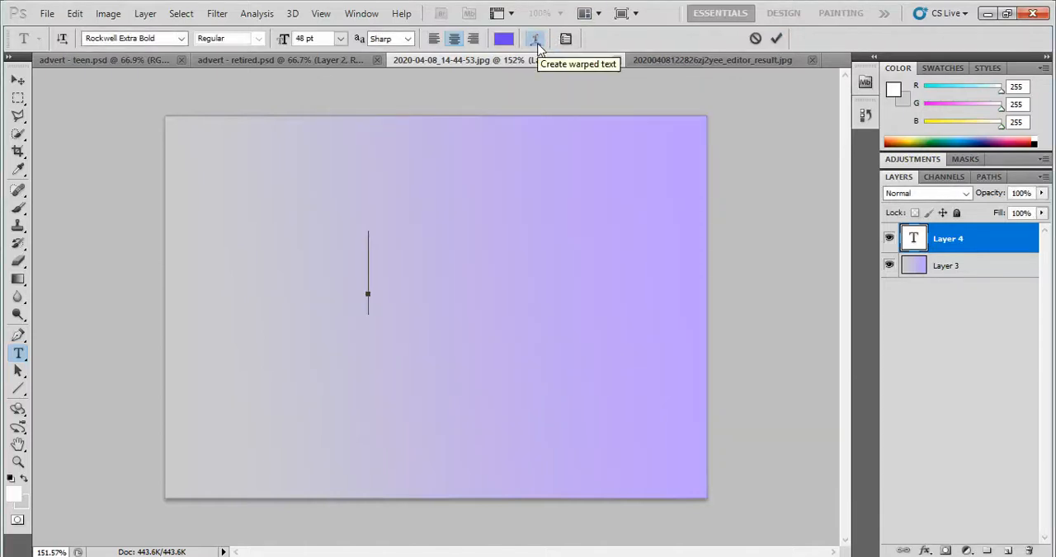
Step: Apply an Arc warp at +50 bend and type 'BlueMoonFM'
click(534, 38)
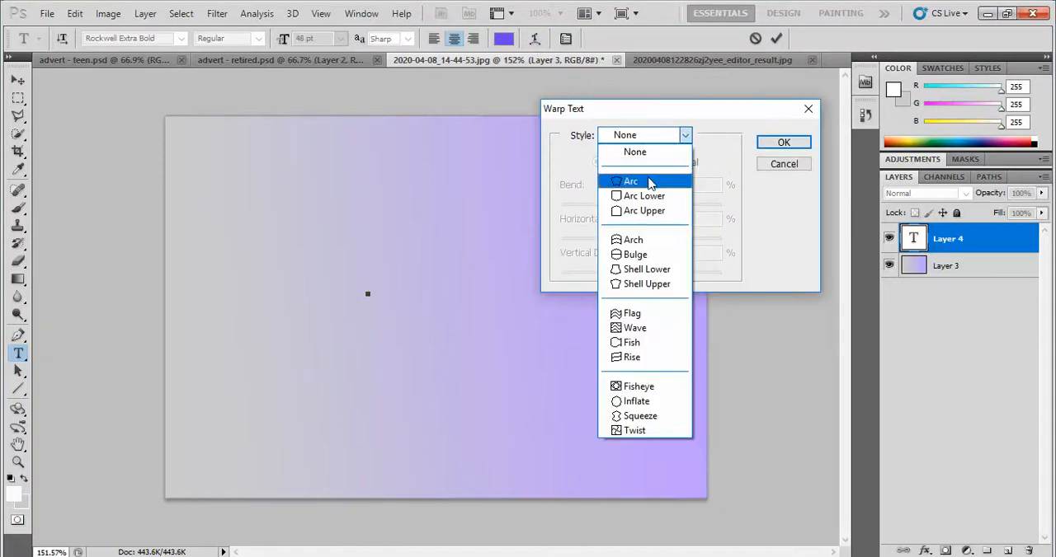
click(630, 181)
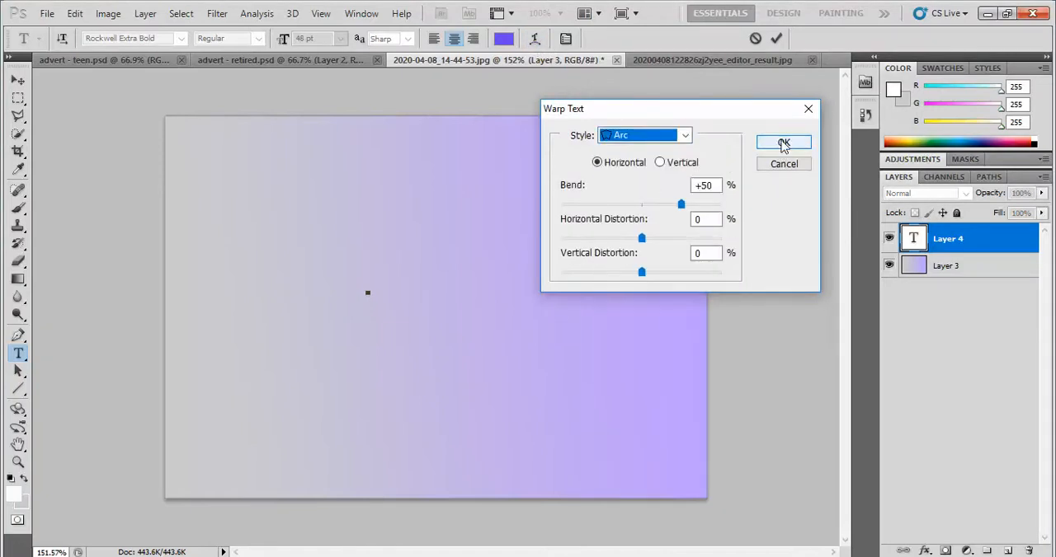
click(782, 142)
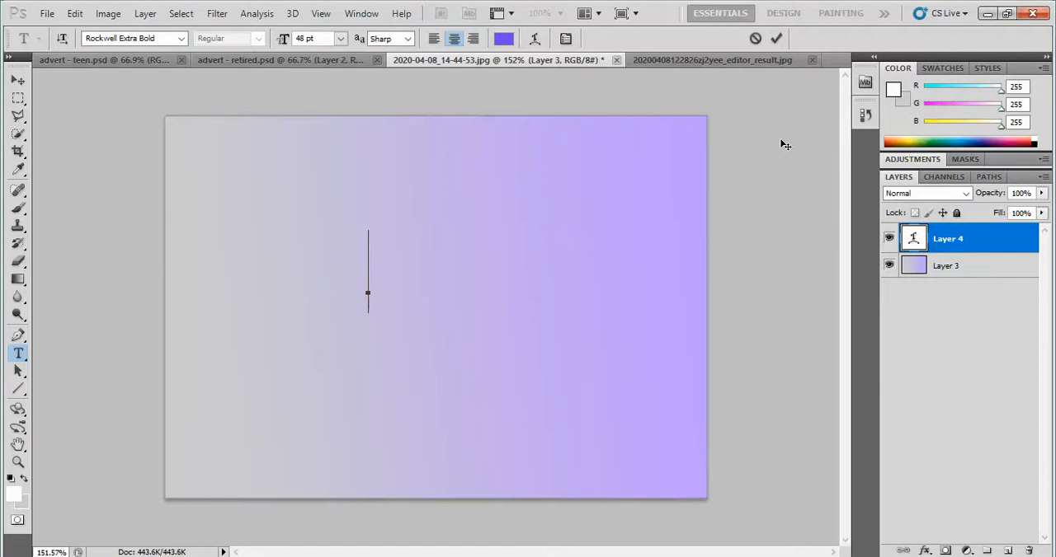
text(Blue)
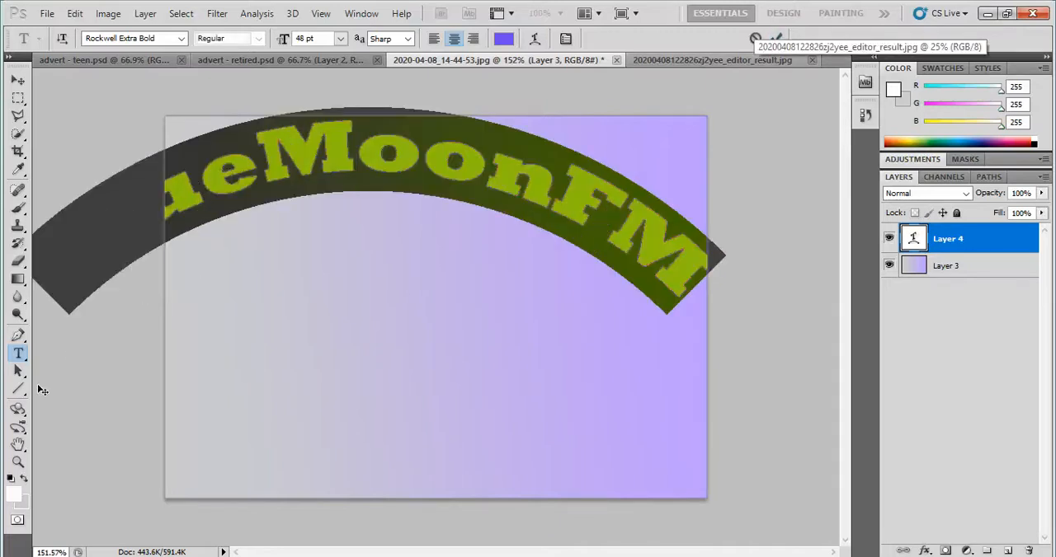
Step: Reduce the BlueMoonFM text size to 14 pt from the size dropdown
click(337, 38)
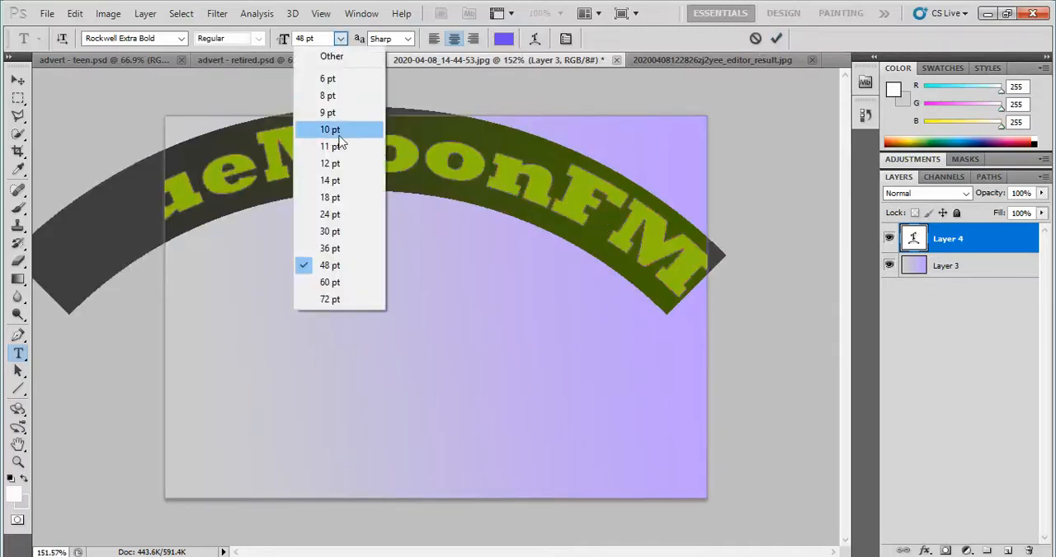
click(329, 180)
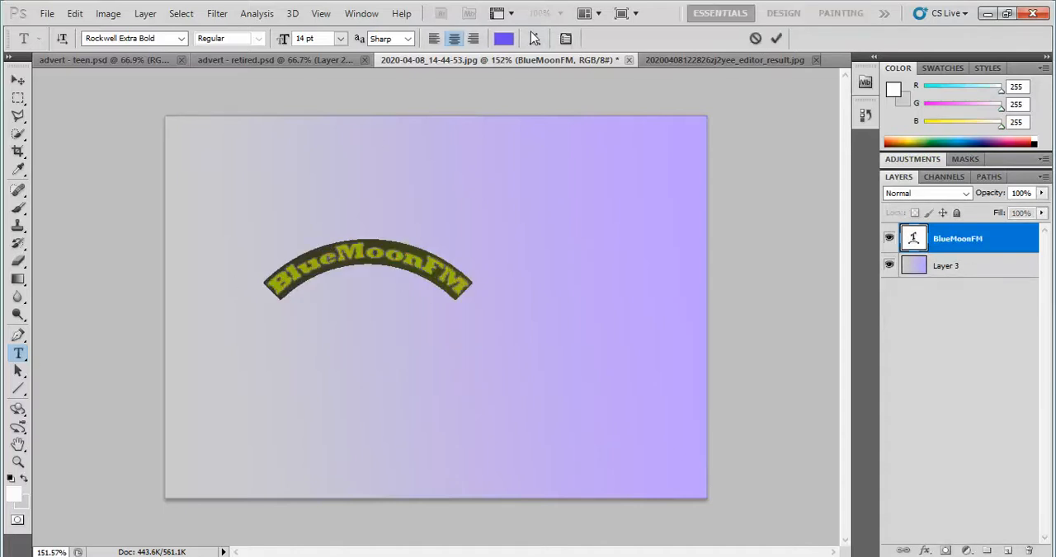
click(534, 38)
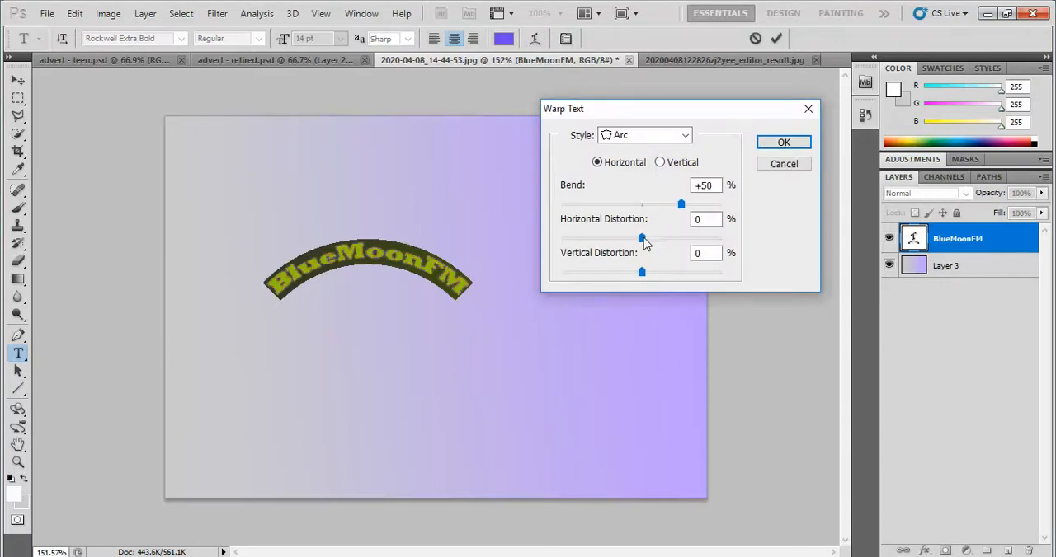
drag(641, 238, 639, 238)
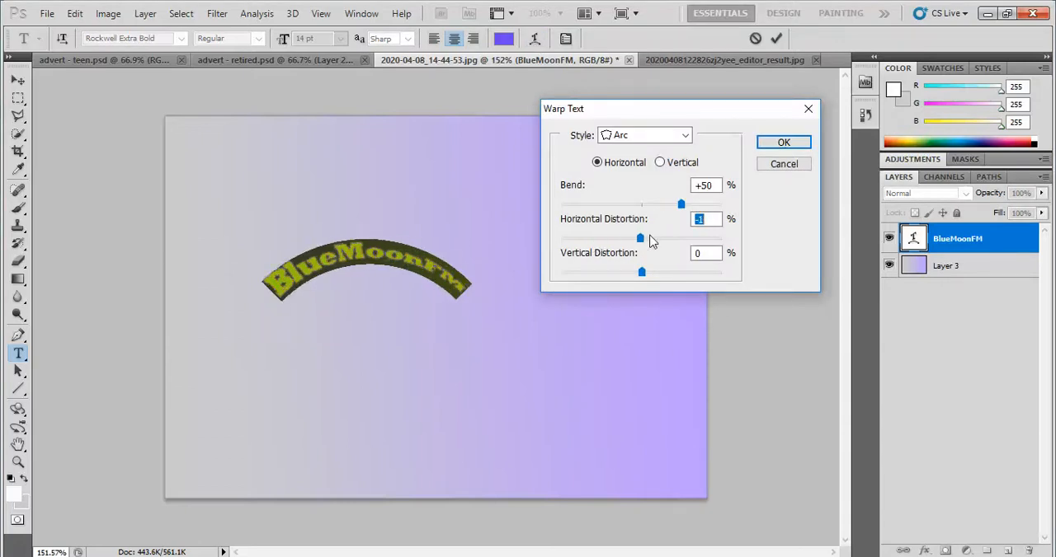
drag(639, 238, 713, 238)
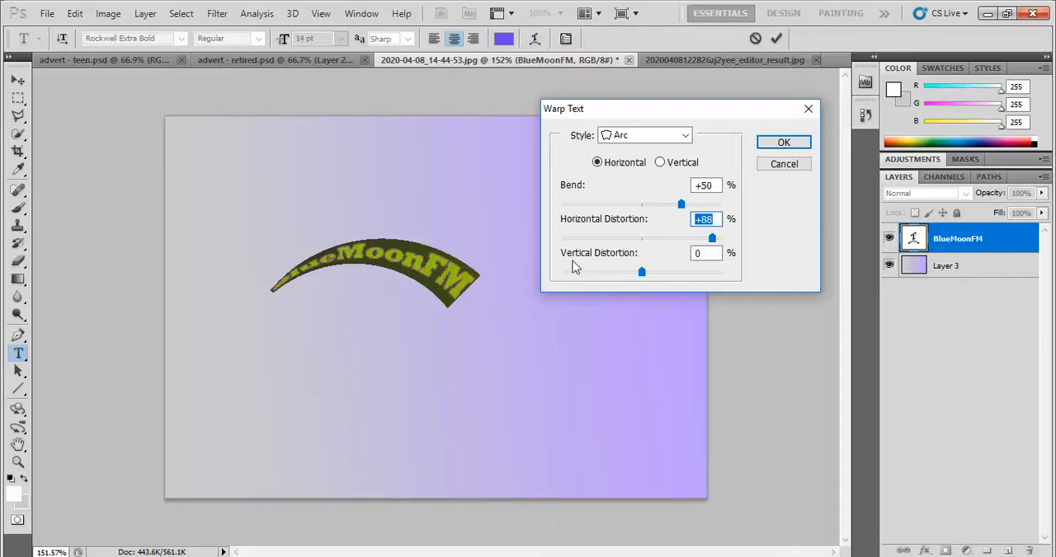
mouse_move(711, 239)
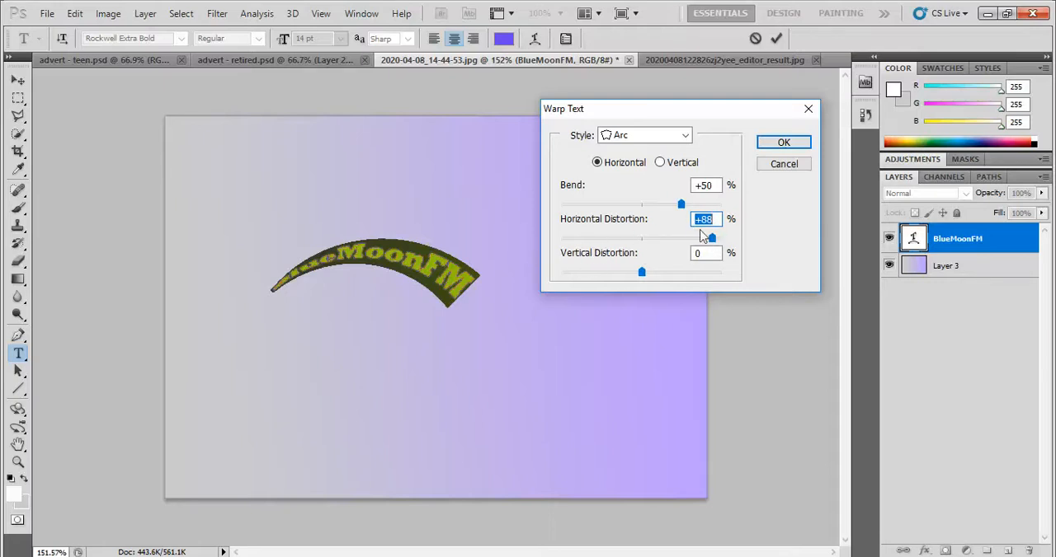
drag(711, 238, 685, 238)
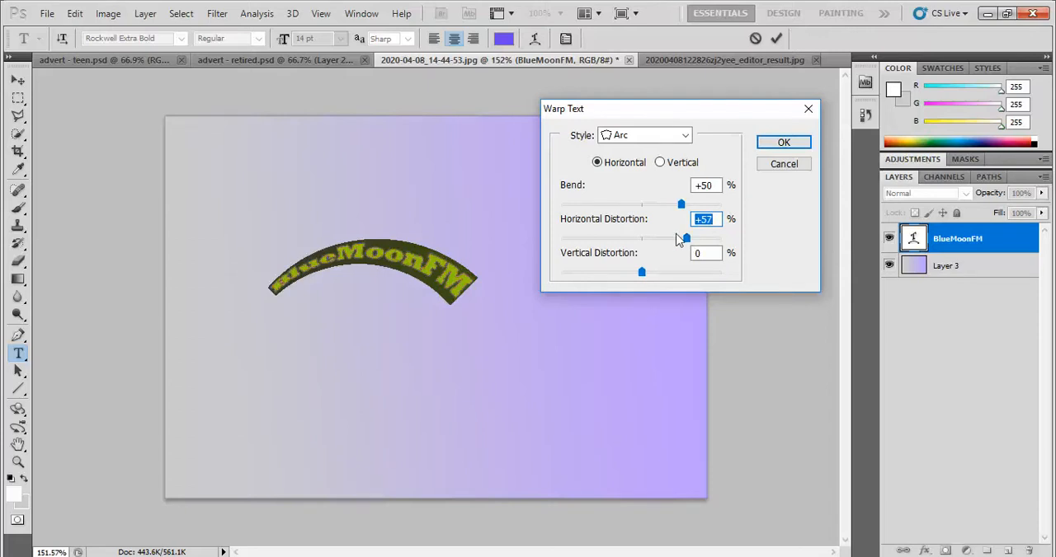
drag(642, 272, 669, 272)
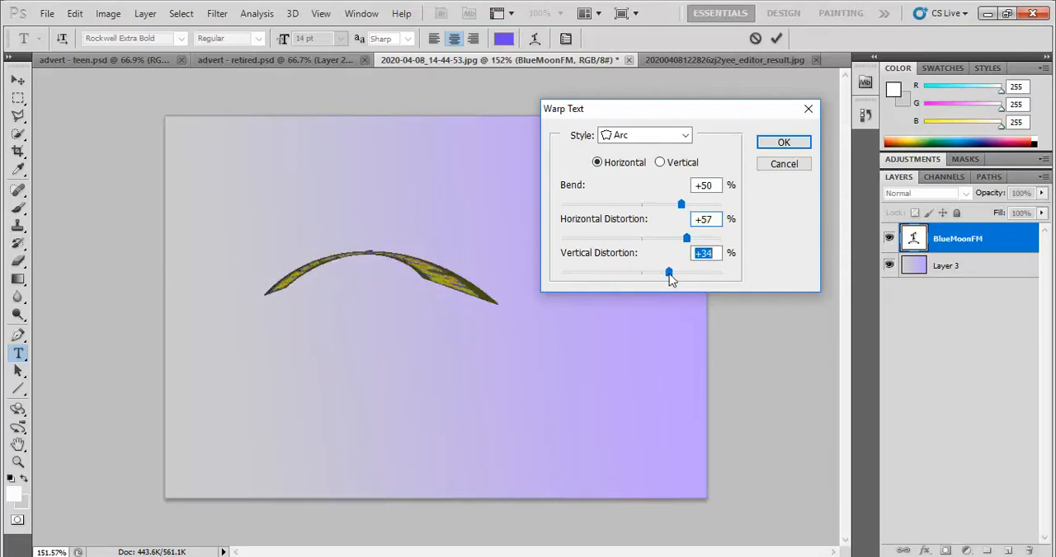
drag(668, 273, 612, 272)
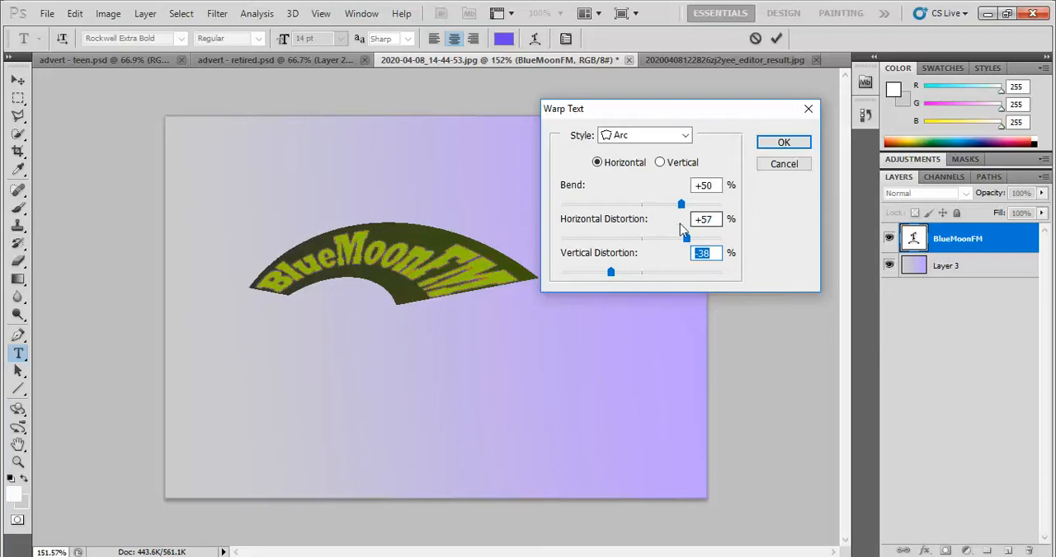
drag(681, 204, 658, 204)
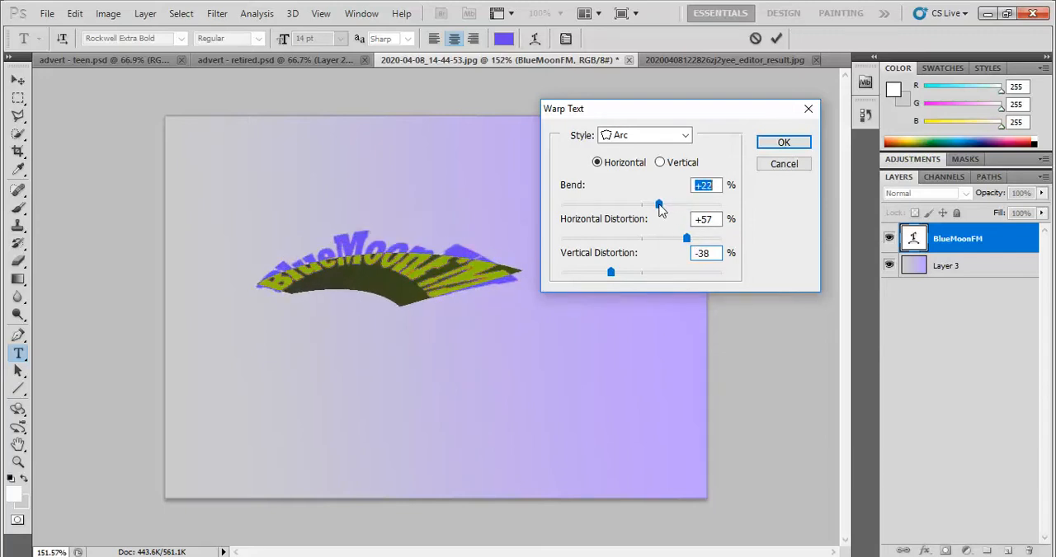
drag(658, 205, 690, 205)
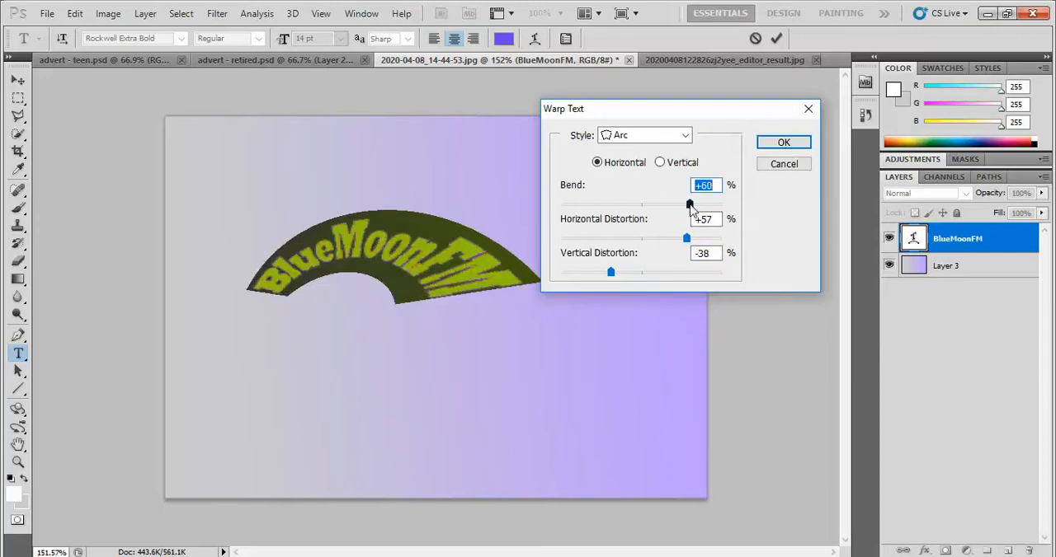
click(783, 142)
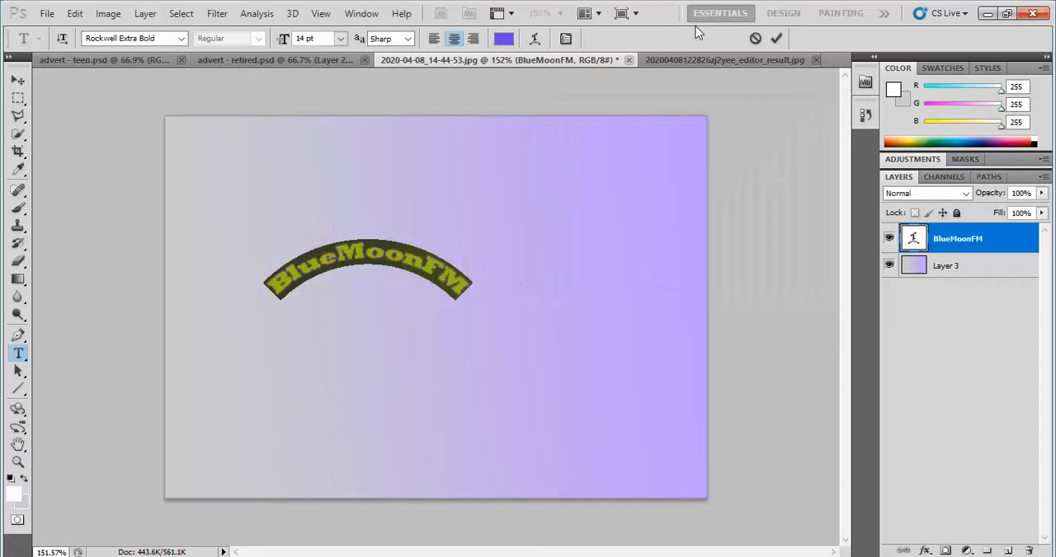